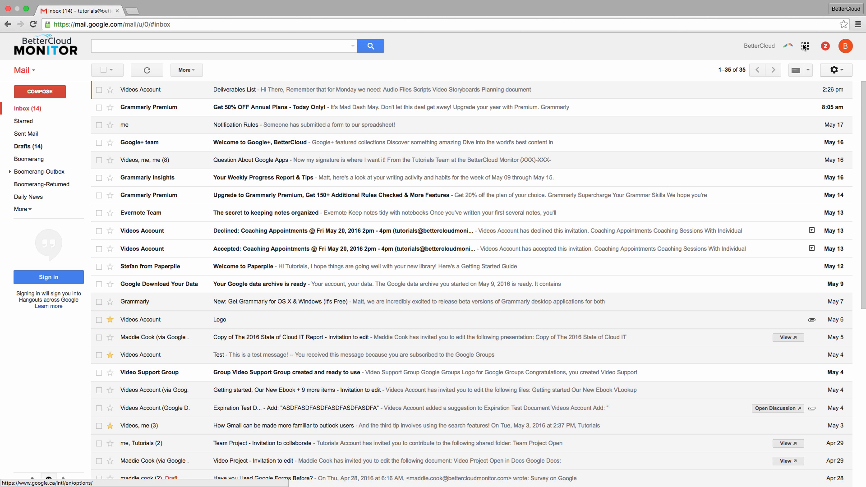
- Reach the Calendar service settings in the Admin console from Gmail
{"action": "left_click", "coordinate": [804, 46]}
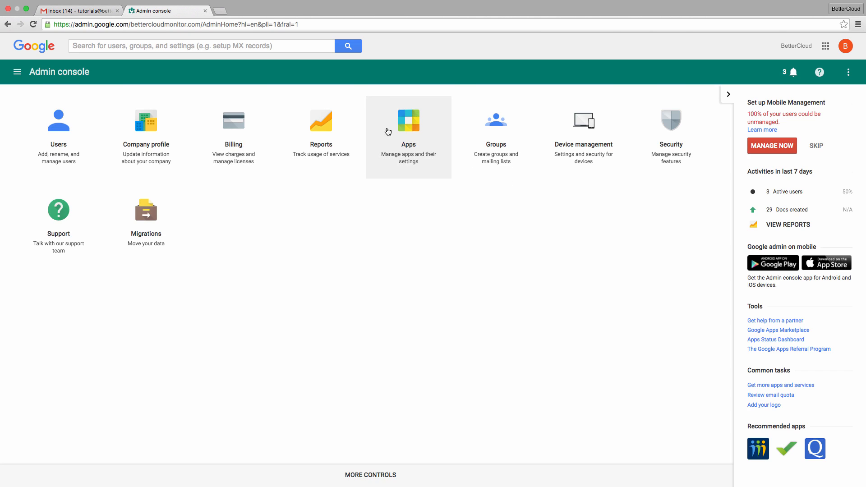
{"action": "left_click", "coordinate": [408, 121]}
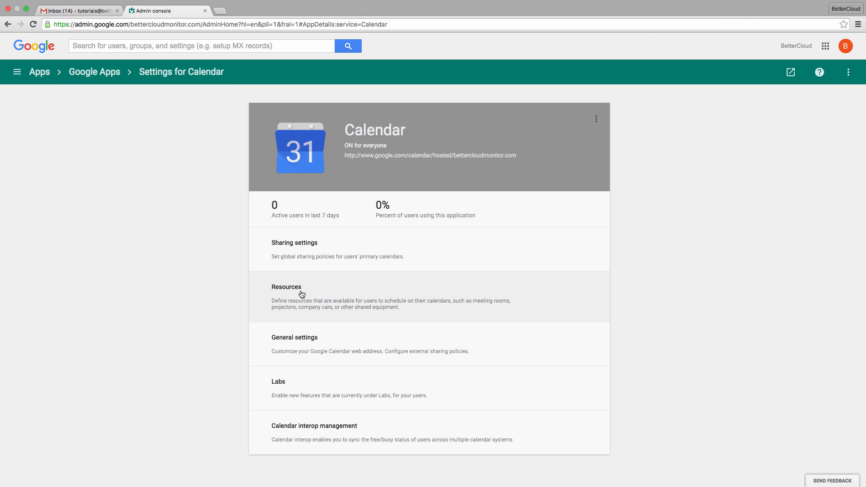
- Create and save a Conference Room resource 'Test Conference Room' described as 'Large Conference Room'
{"action": "left_click", "coordinate": [286, 287]}
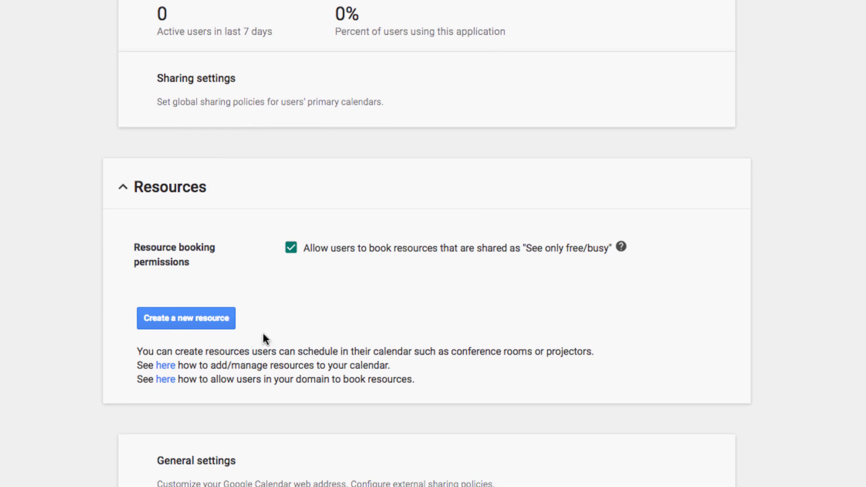
{"action": "left_click", "coordinate": [186, 318]}
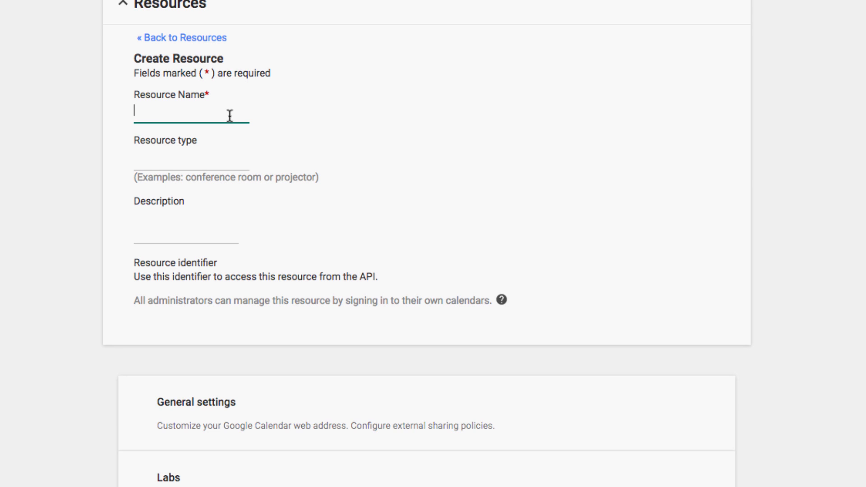
{"action": "type", "text": "Test Conference Room"}
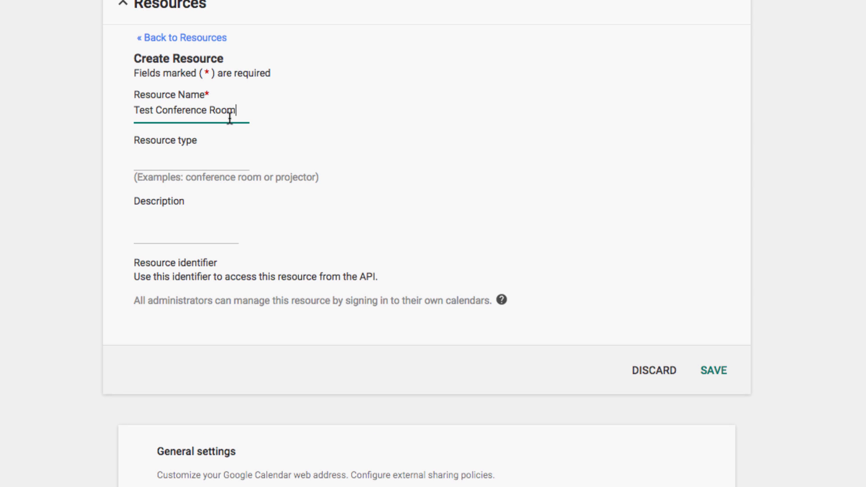
{"action": "type", "text": "Conference Room"}
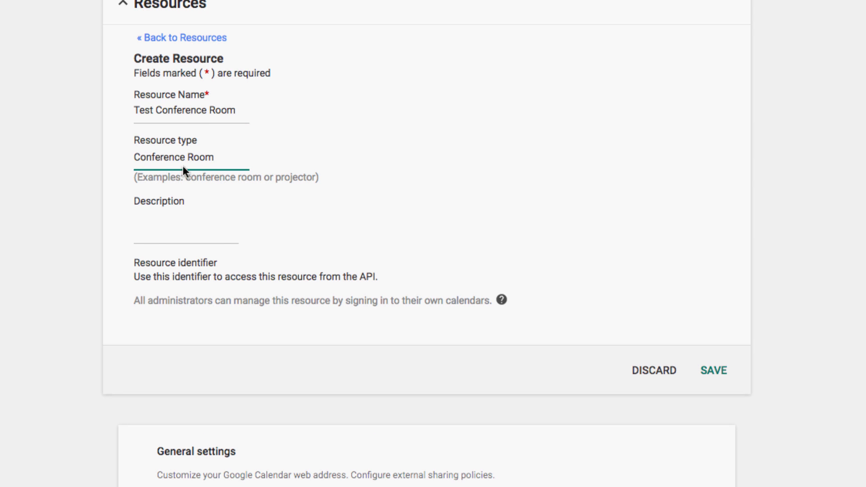
{"action": "type", "text": "Large Conference Room"}
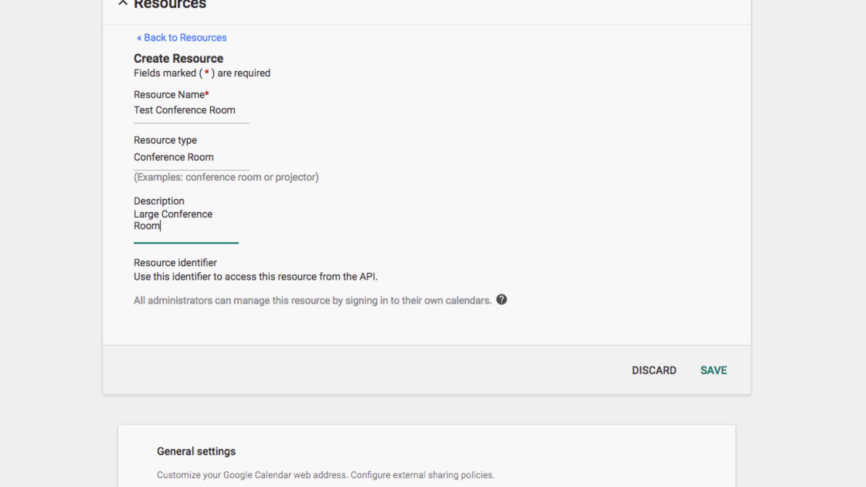
{"action": "mouse_move", "coordinate": [341, 244]}
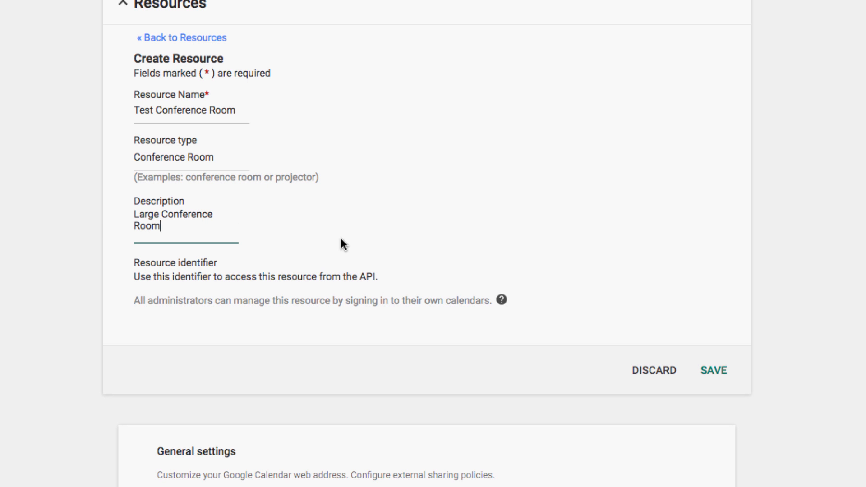
{"action": "left_click", "coordinate": [712, 370]}
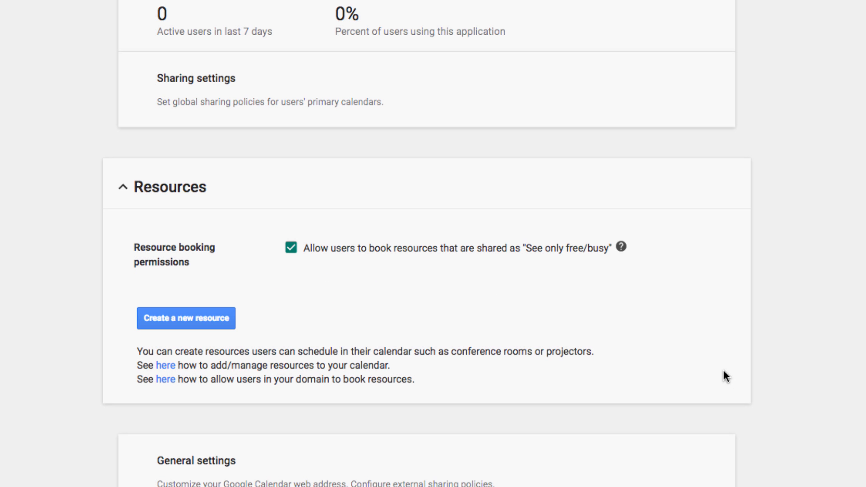
- Start a new event 'Test Meeting' in Google Calendar on Thursday at 2pm
{"action": "left_click", "coordinate": [166, 11]}
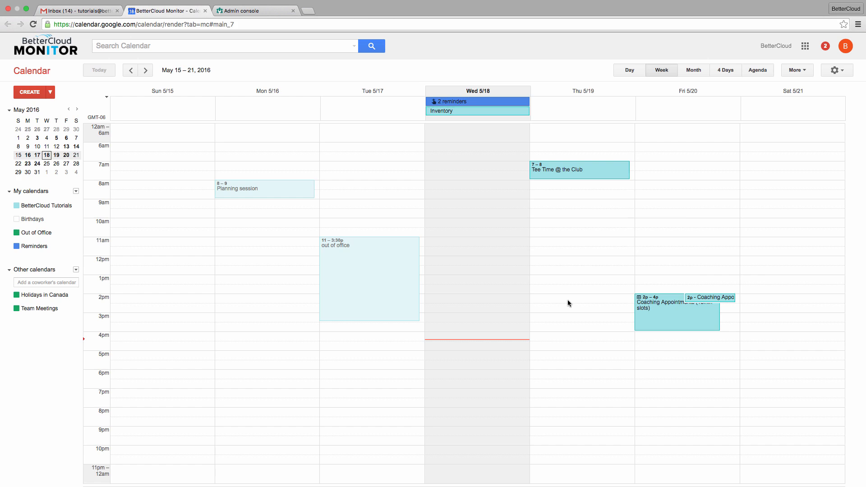
{"action": "left_click", "coordinate": [581, 303]}
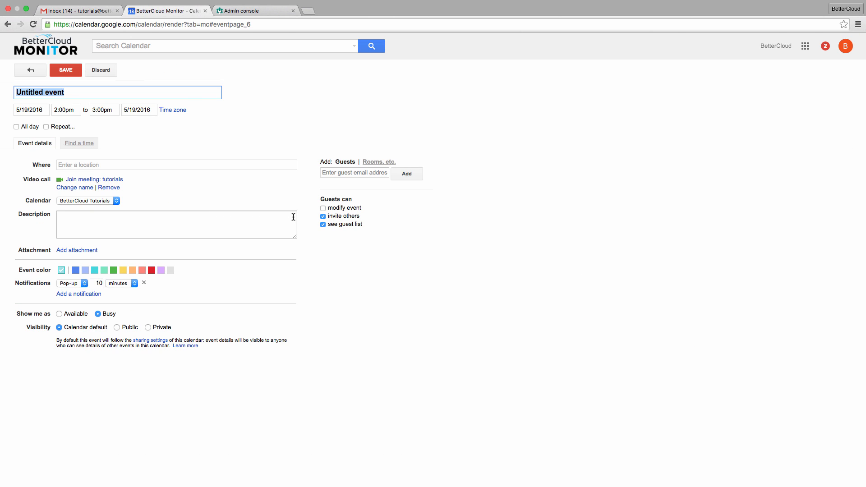
{"action": "type", "text": "Test"}
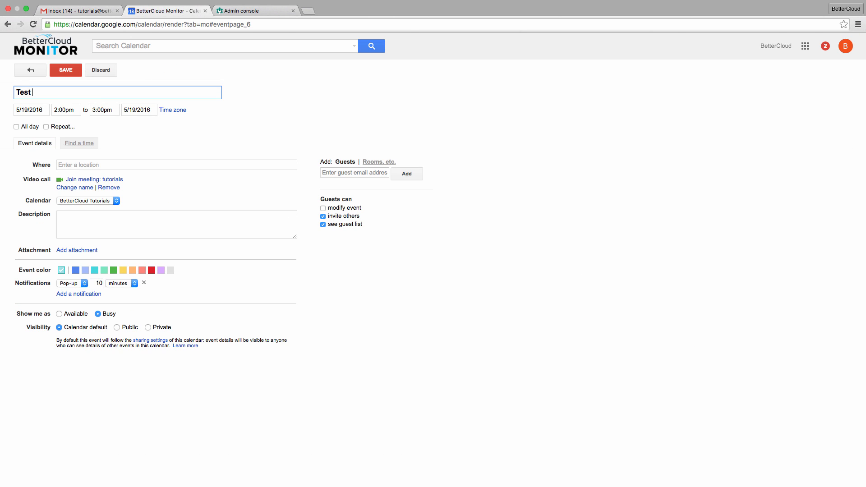
{"action": "type", "text": "Meeting"}
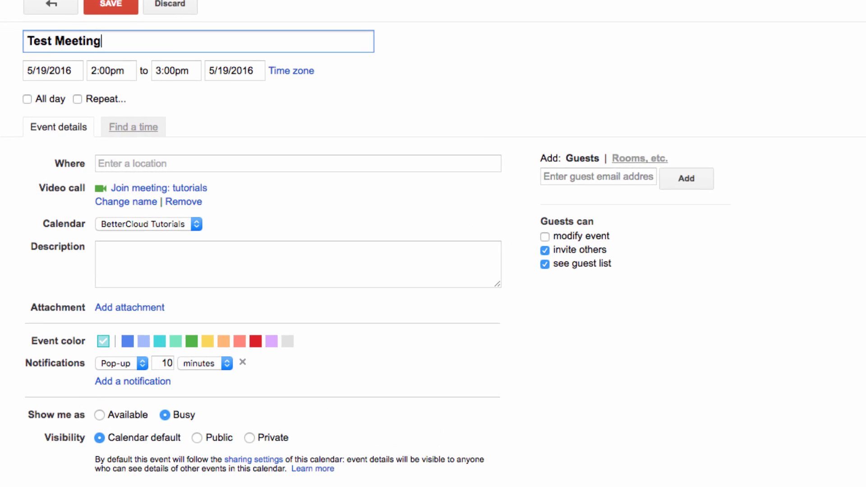
- Book Test Conference Room for the meeting and save the event
{"action": "left_click", "coordinate": [639, 158]}
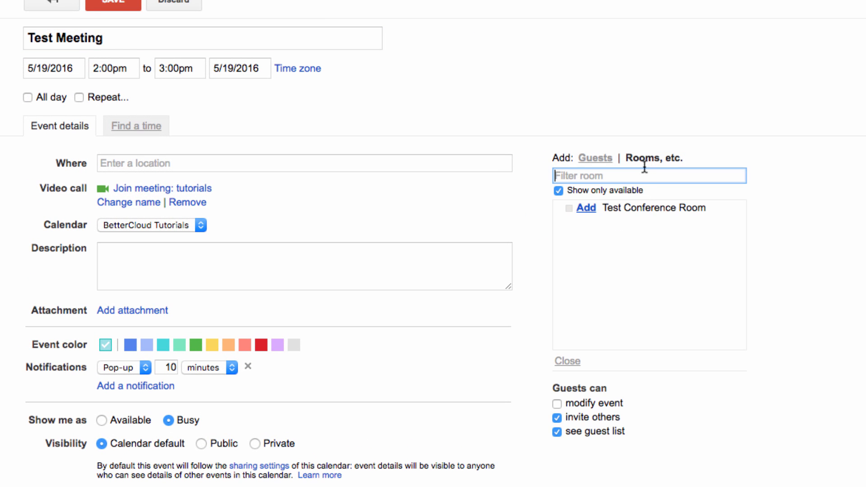
{"action": "left_click", "coordinate": [585, 207]}
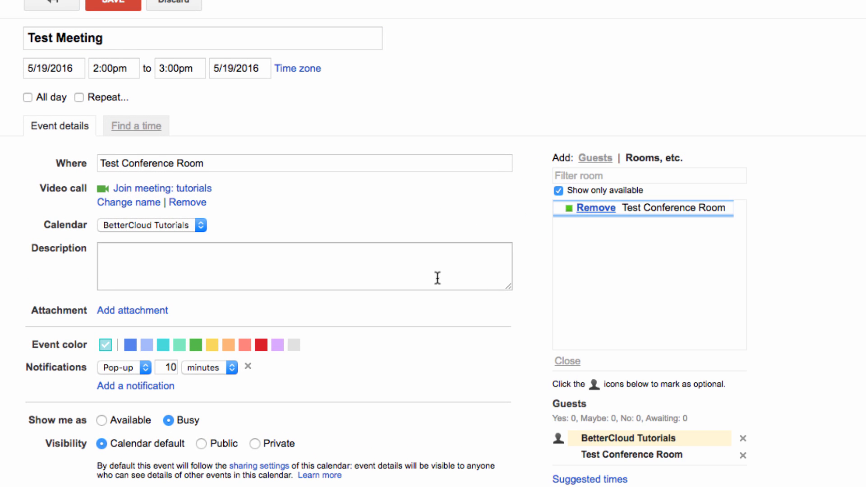
{"action": "left_click", "coordinate": [113, 3]}
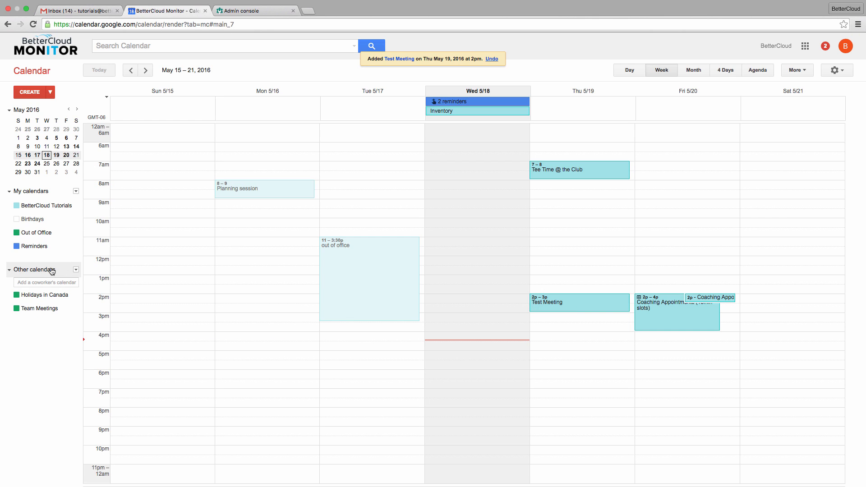
- Browse Interesting Calendars to the domain's Resources entry under More
{"action": "left_click", "coordinate": [76, 269]}
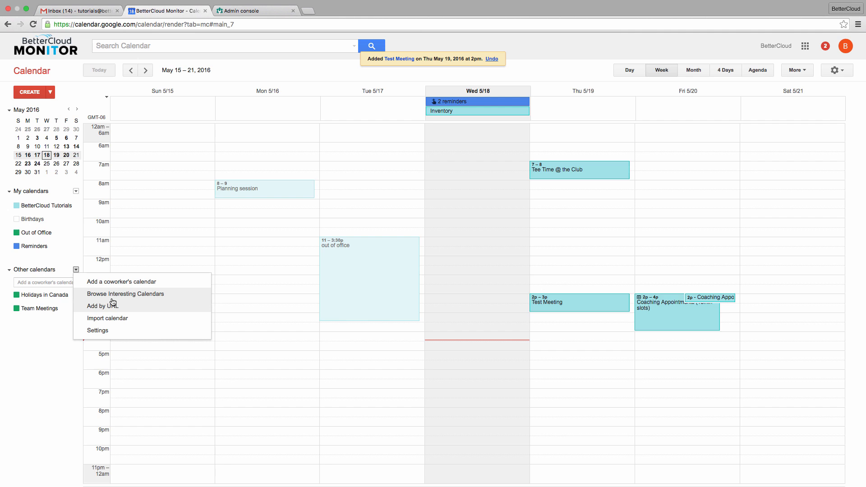
{"action": "left_click", "coordinate": [124, 293]}
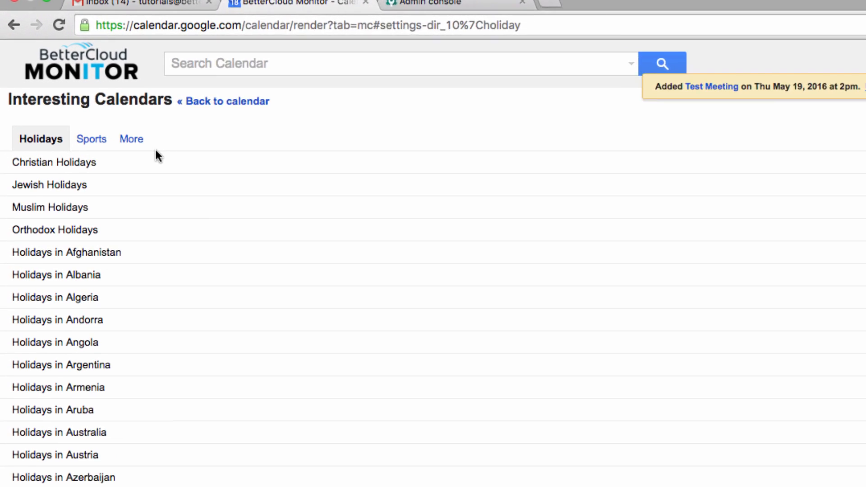
{"action": "left_click", "coordinate": [131, 139]}
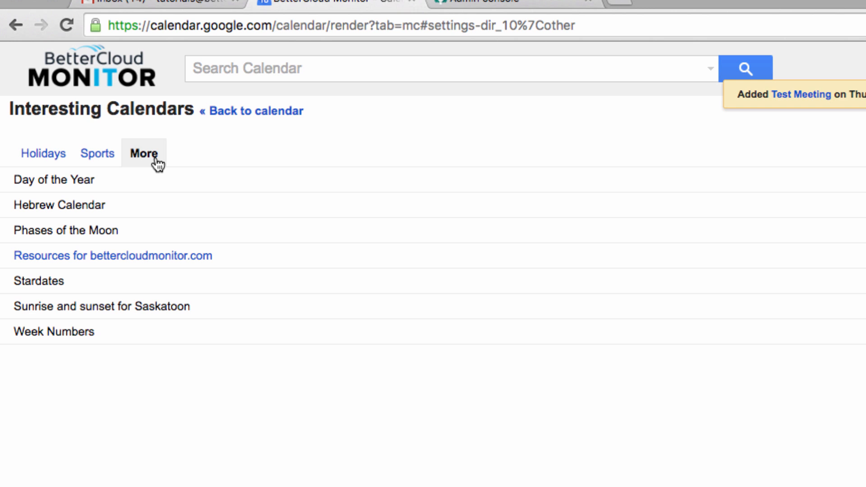
{"action": "left_click", "coordinate": [113, 255]}
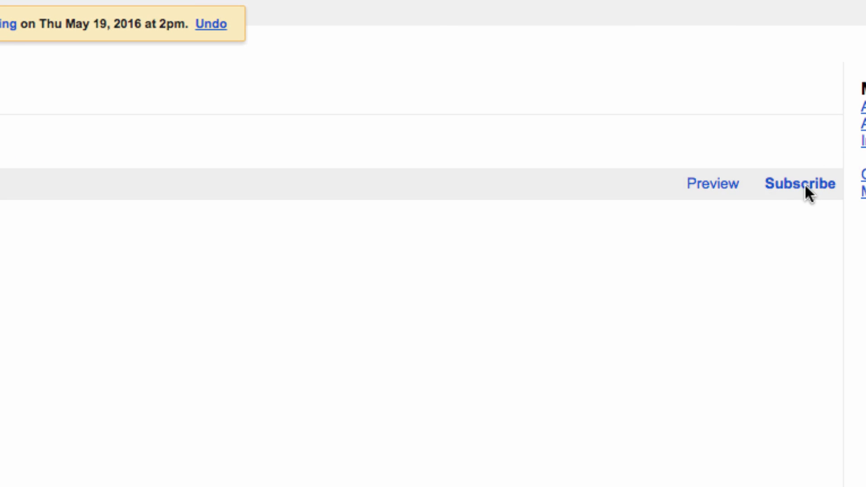
{"action": "type", "text": "c"}
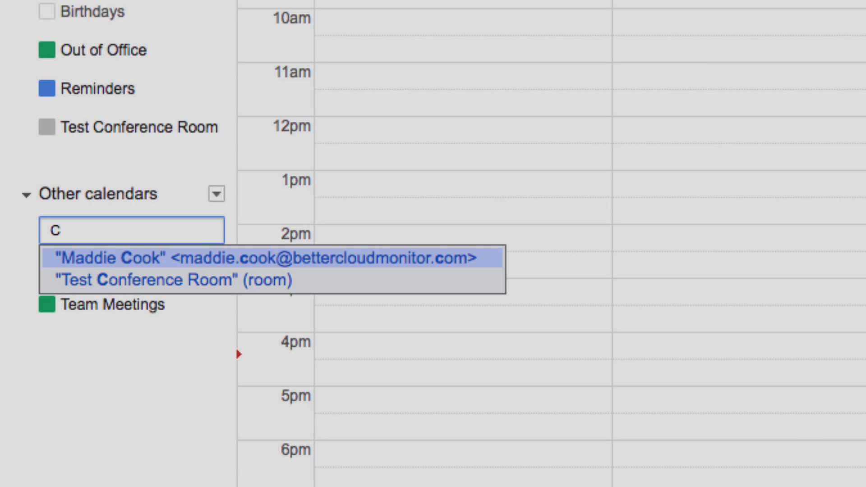
{"action": "mouse_move", "coordinate": [174, 280]}
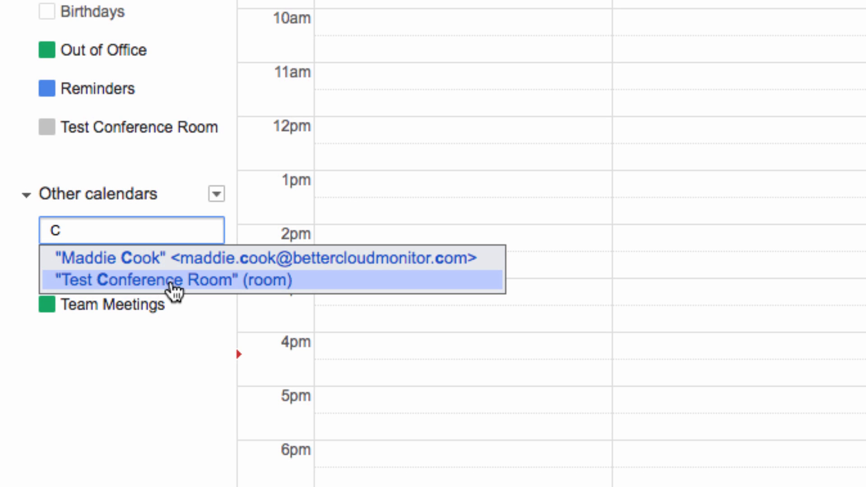
{"action": "left_click", "coordinate": [166, 280]}
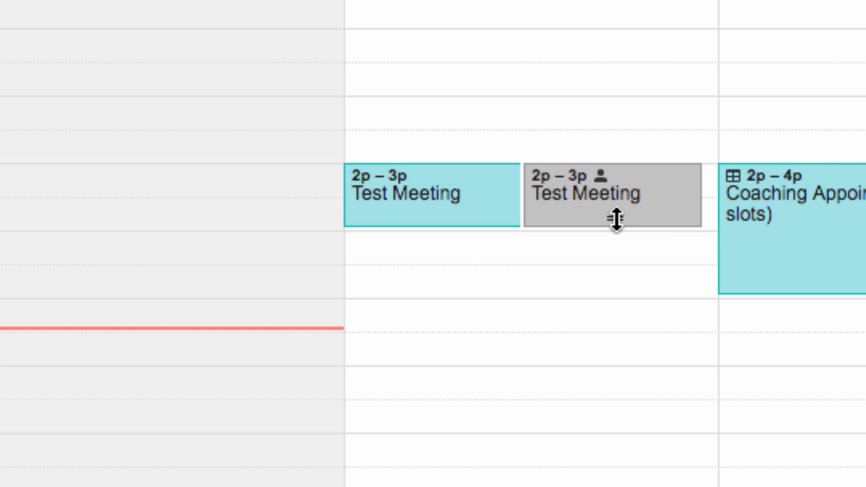
{"action": "mouse_move", "coordinate": [551, 279]}
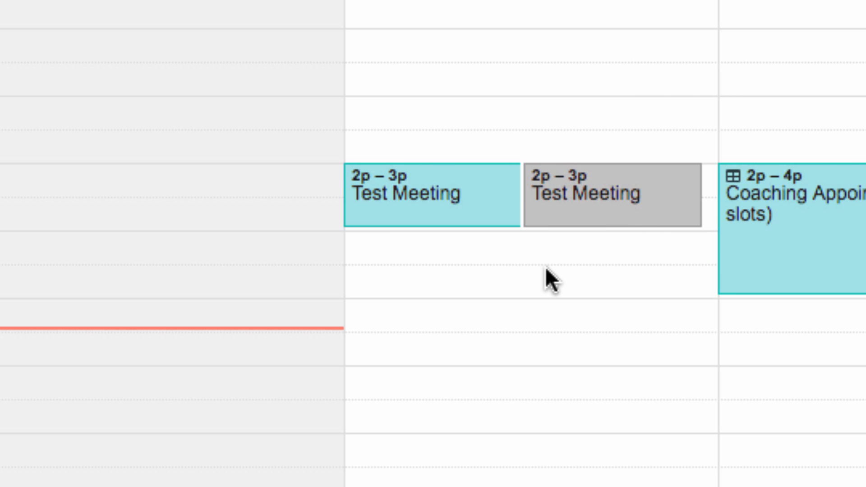